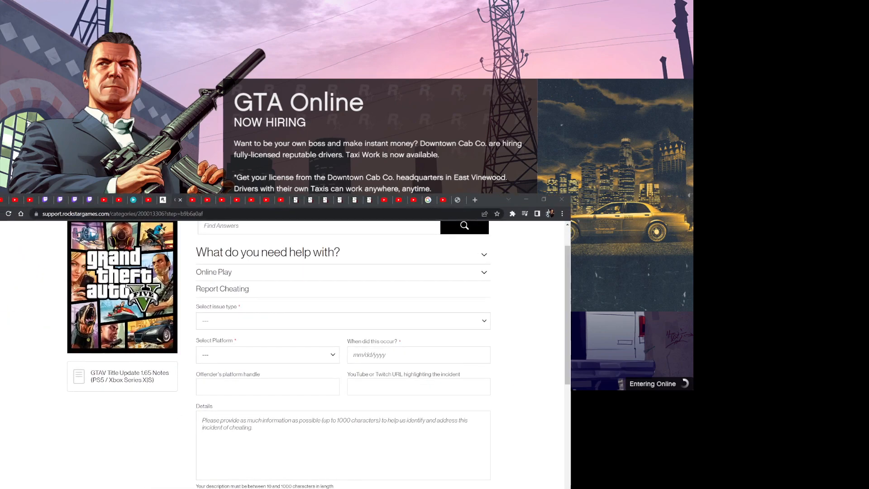
# Go to the Rockstar Support home page, then Grand Theft Auto V > Online Play > Report Cheating
pyautogui.scroll(-3)
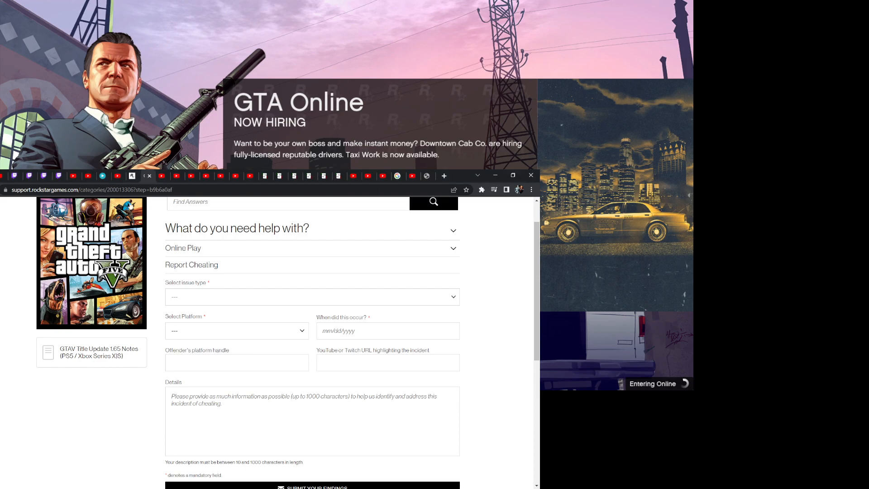
pyautogui.scroll(3)
pyautogui.write('https://support.rockstargames.com/')
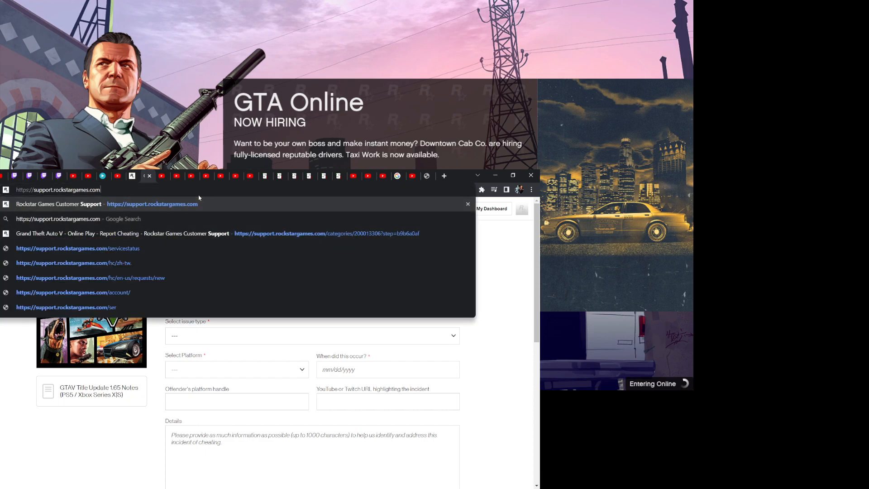
pyautogui.click(152, 203)
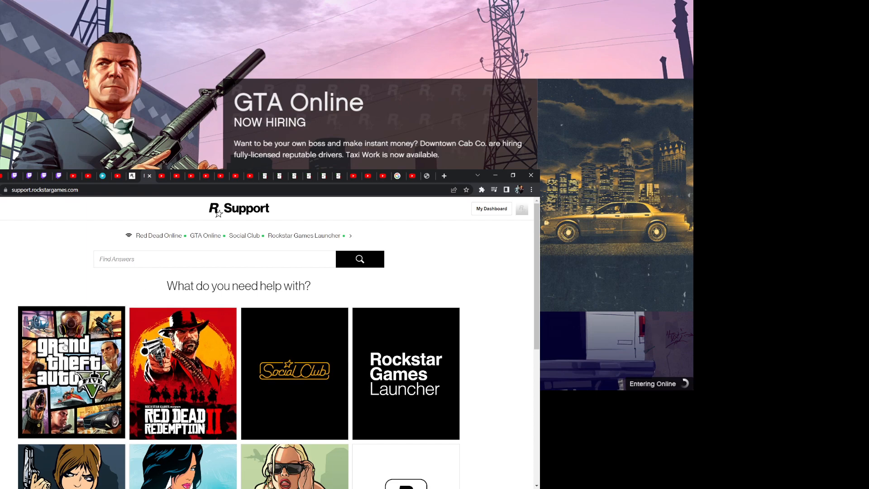
pyautogui.click(71, 373)
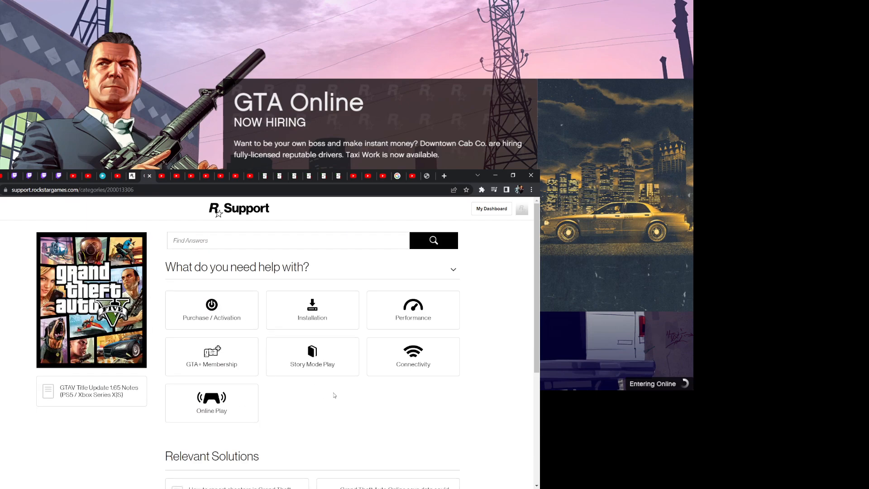
pyautogui.moveTo(237, 408)
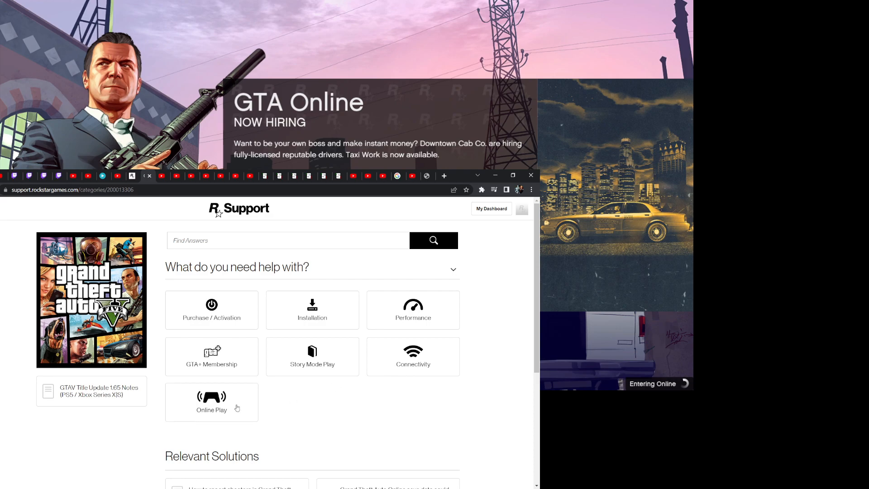
pyautogui.click(211, 402)
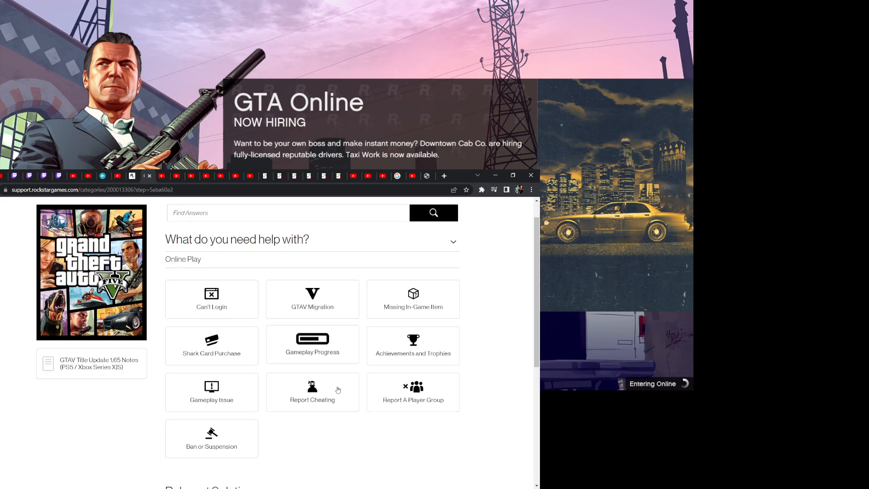
pyautogui.scroll(-3)
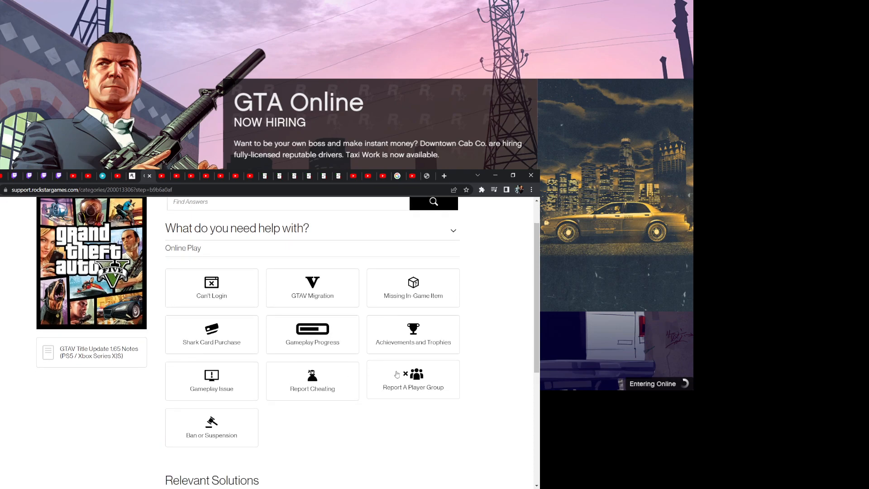
pyautogui.click(312, 381)
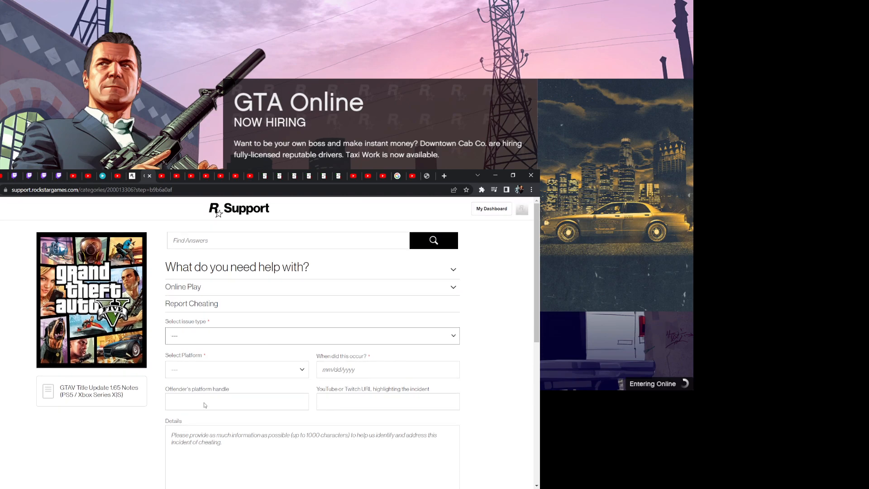
# Select Report a Player and PC, and enter 01/21/2023 as the incident date
pyautogui.click(311, 336)
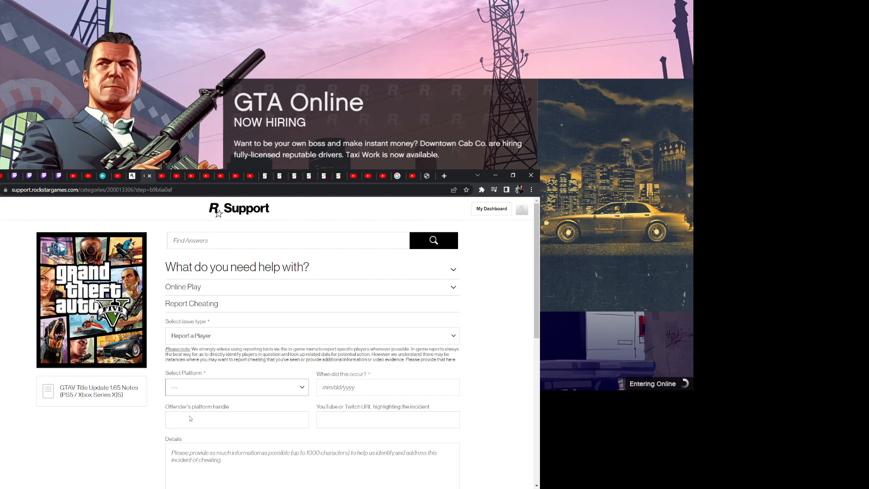
pyautogui.click(237, 387)
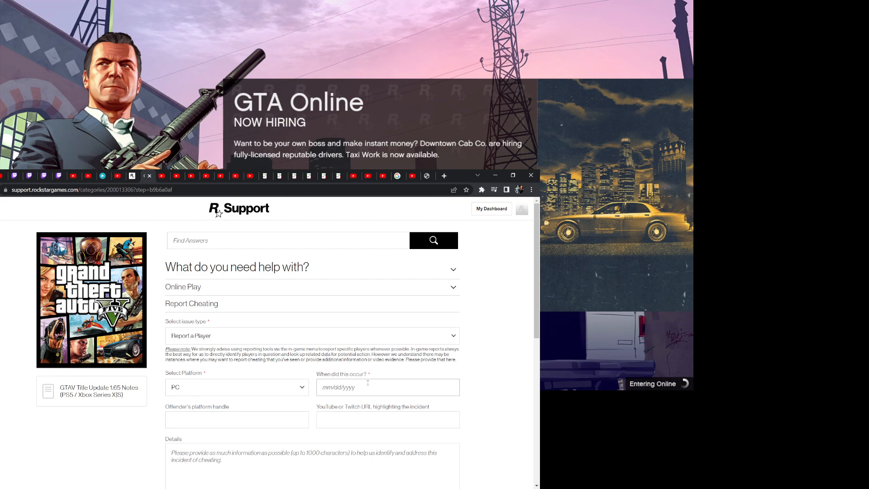
pyautogui.click(388, 387)
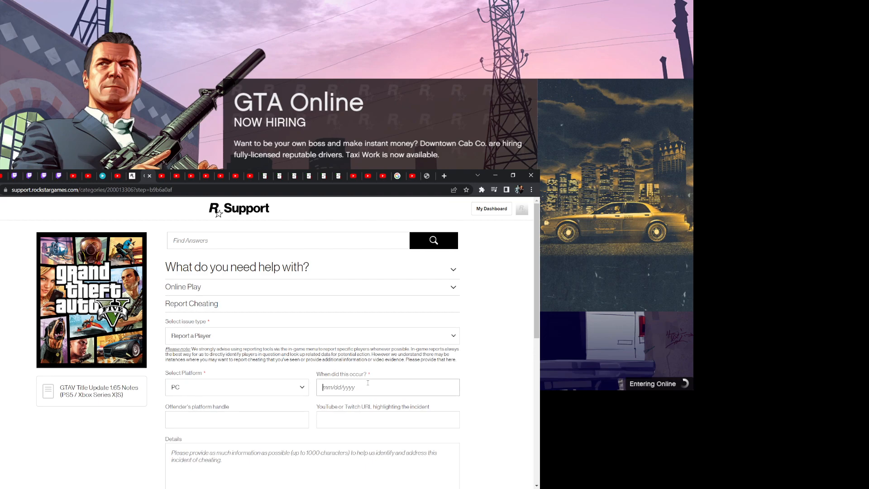
pyautogui.write('01/21/2023')
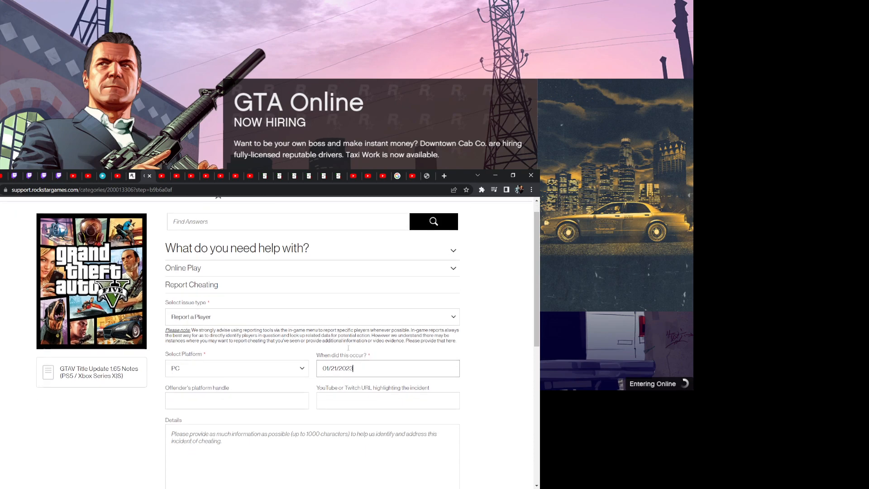
pyautogui.scroll(-3)
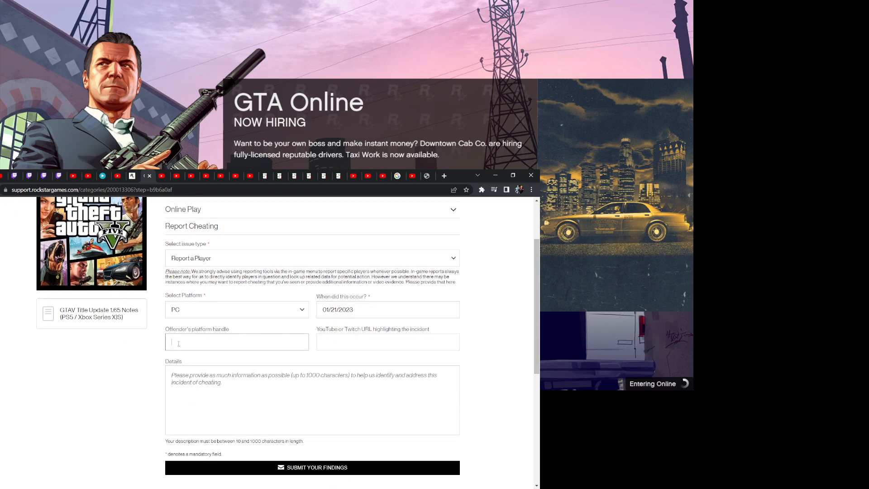
pyautogui.click(388, 341)
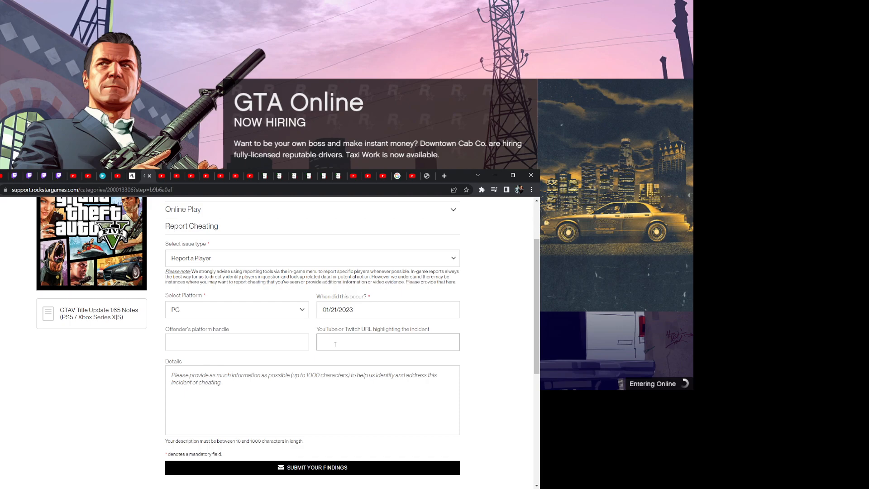
pyautogui.moveTo(343, 399)
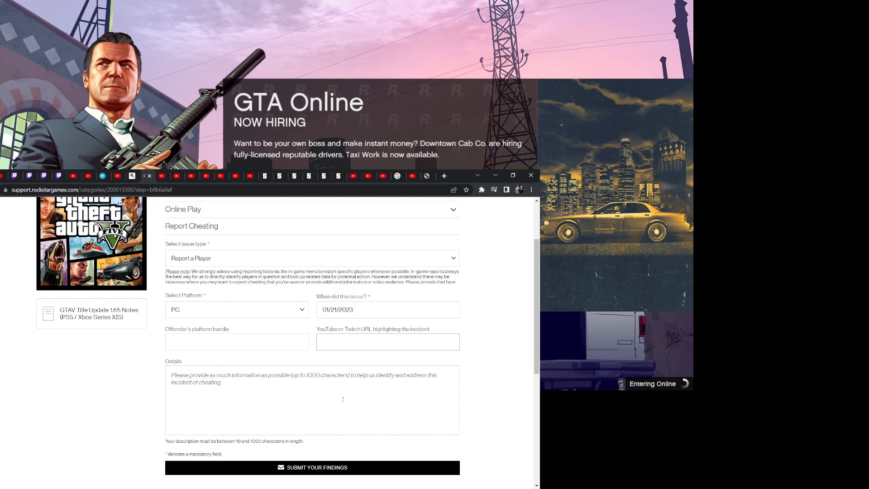
pyautogui.click(387, 342)
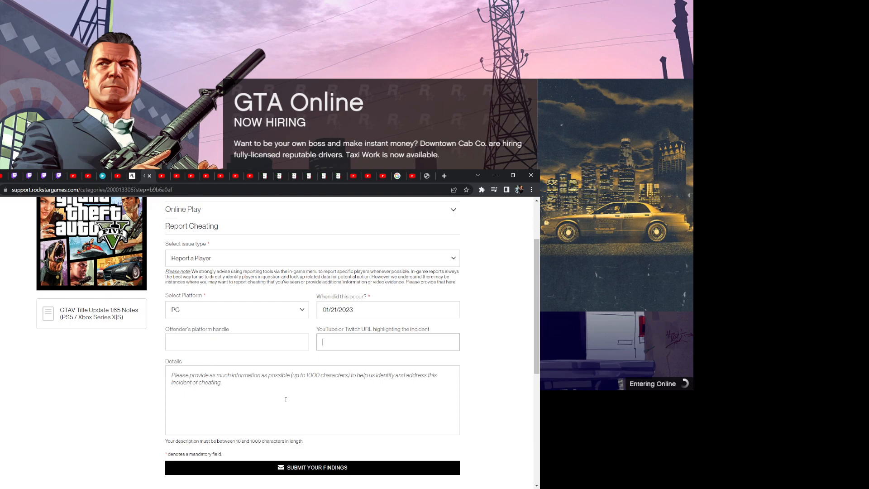
pyautogui.click(277, 400)
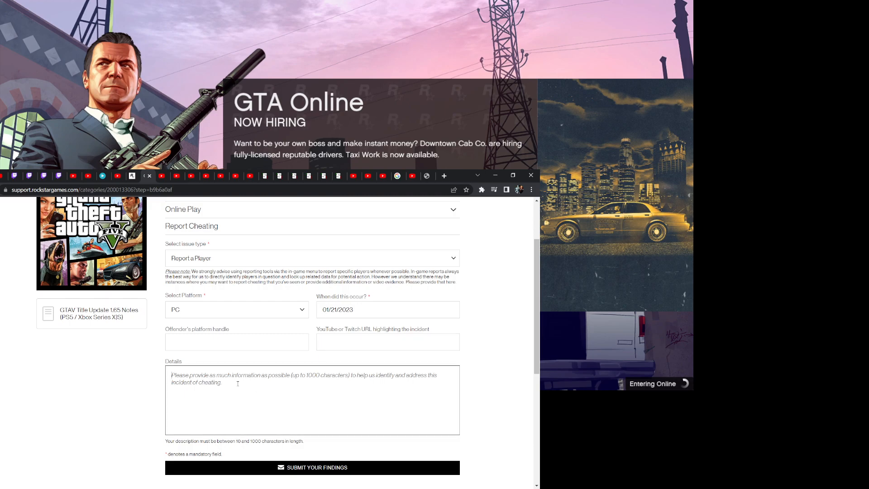
# Type a one-line description of the reported player into Details, then scroll to Submit and back
pyautogui.write('d')
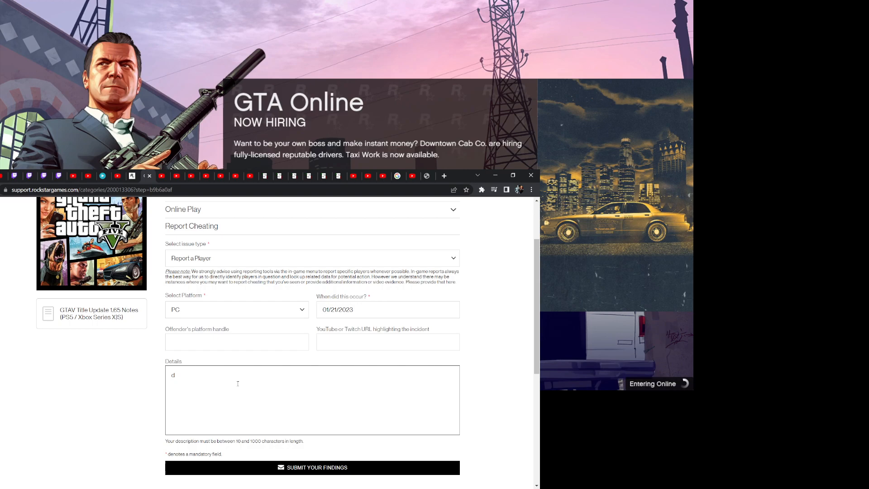
pyautogui.write('has a micro')
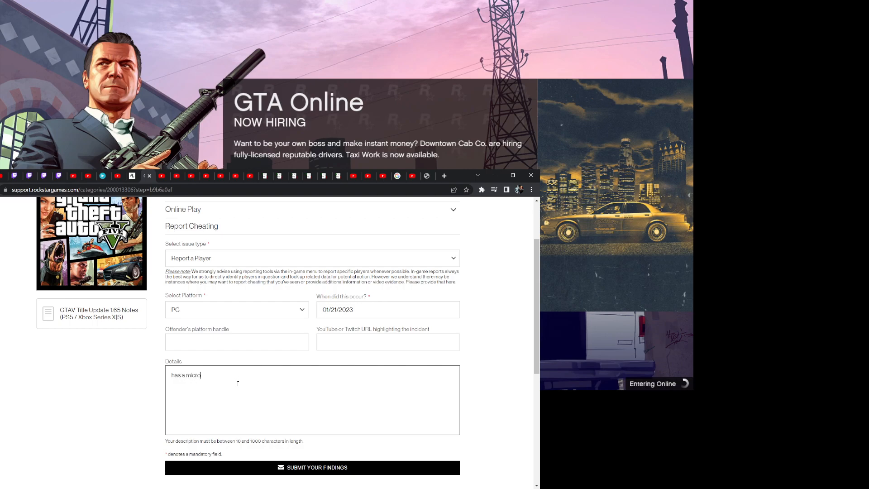
pyautogui.write("peen, u can't even see h")
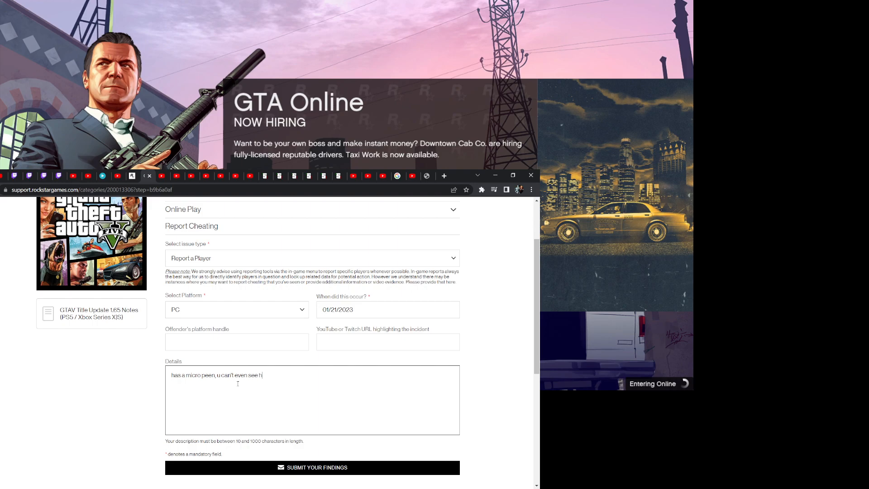
pyautogui.write('is penis; too sma')
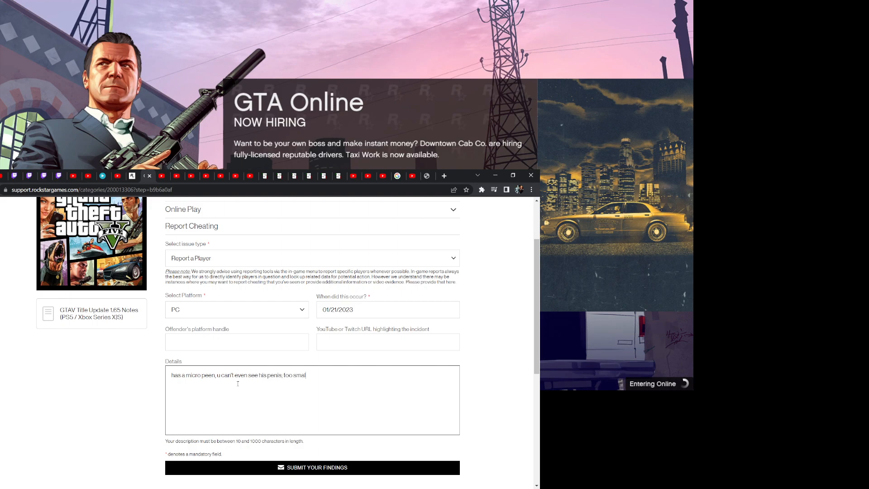
pyautogui.write('l.')
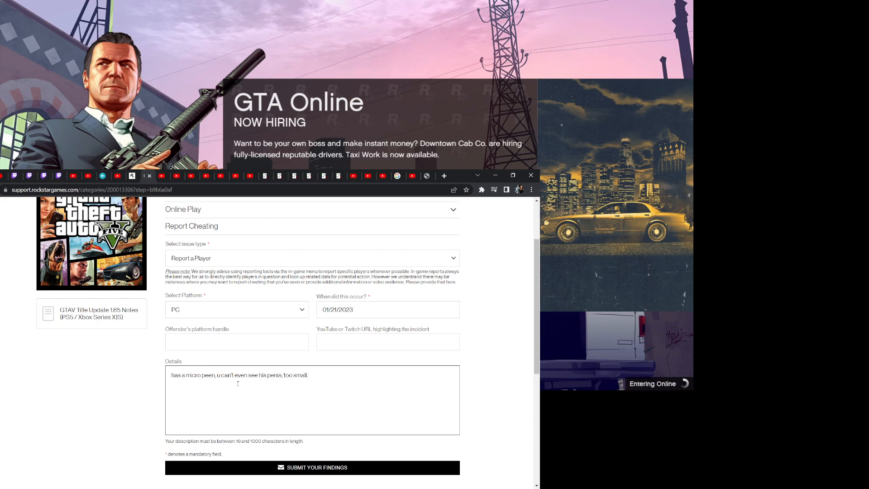
pyautogui.moveTo(324, 326)
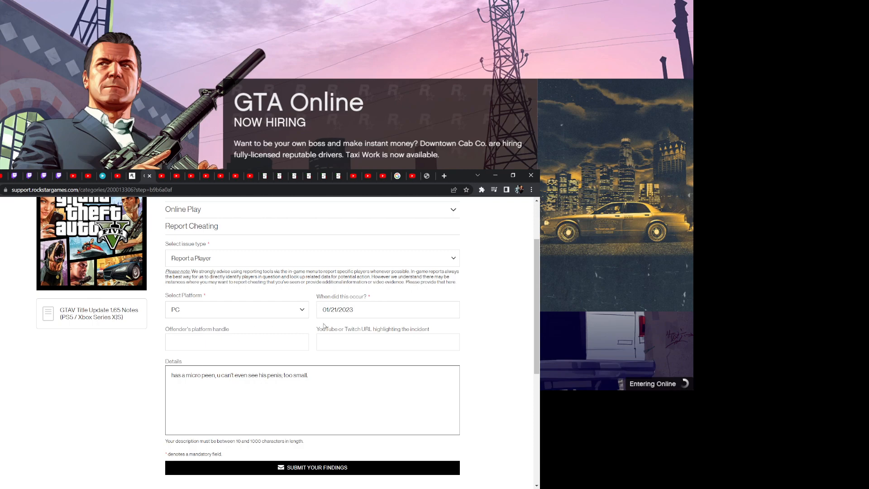
pyautogui.scroll(-3)
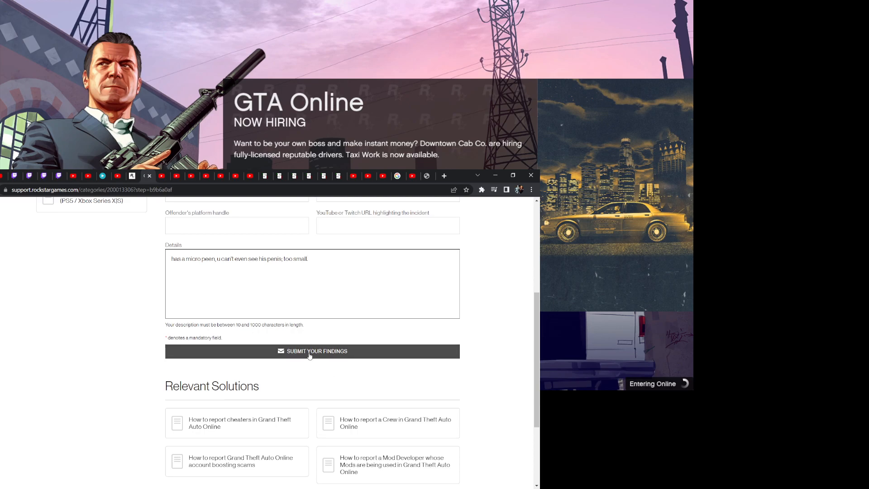
pyautogui.scroll(3)
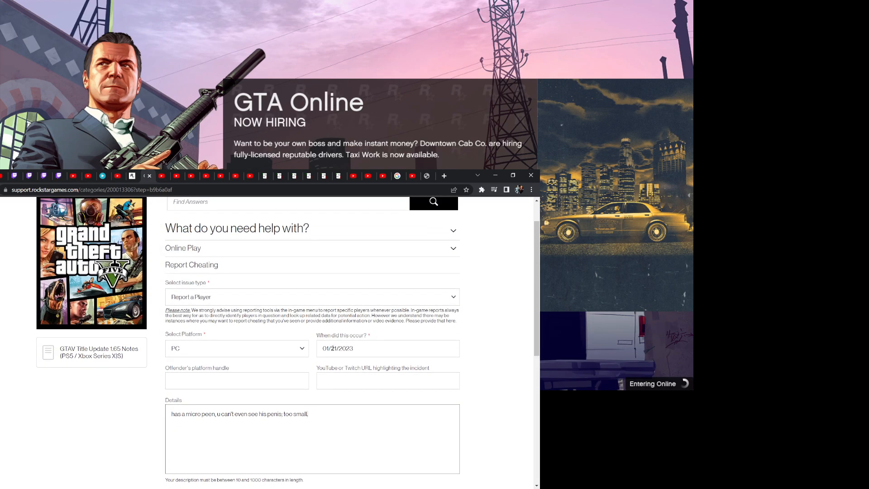